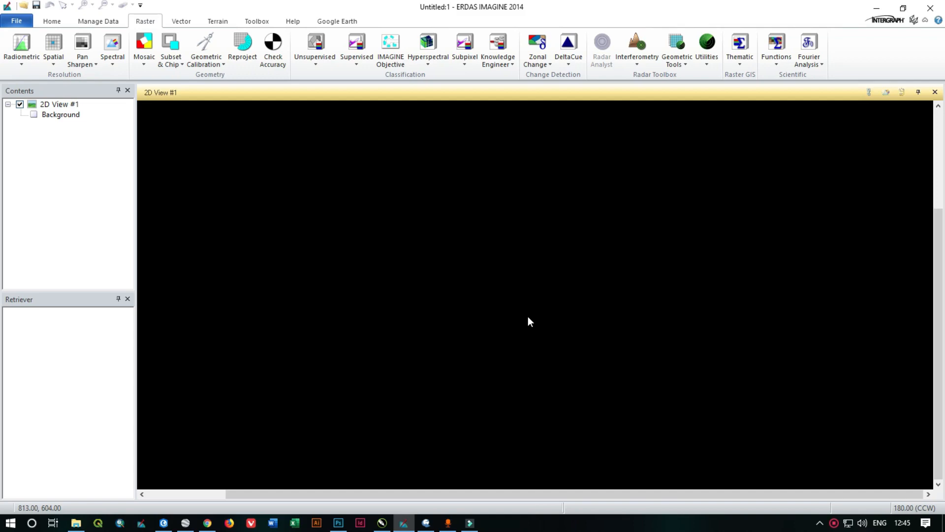
# Switch from ERDAS IMAGINE to the Chrome browser using the taskbar
pyautogui.click(207, 523)
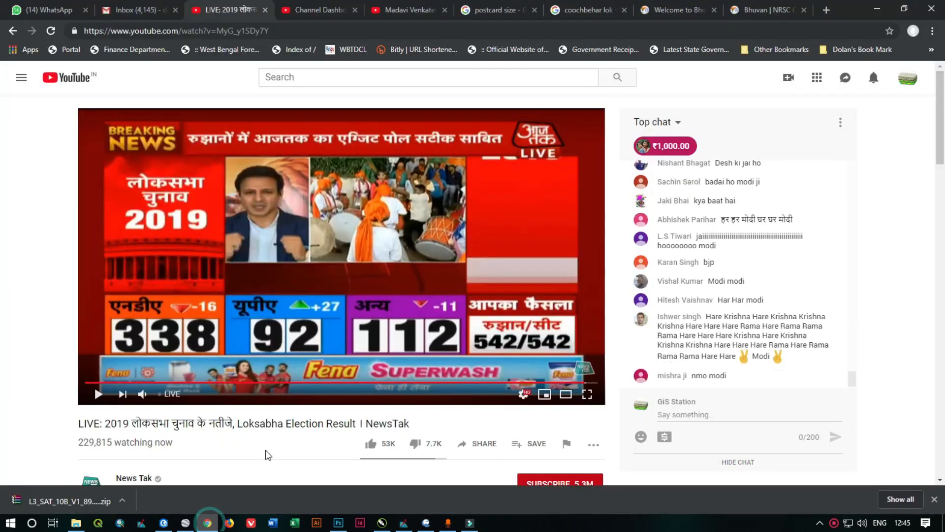
# Go to the Bhuvan geoportal in a new tab and open Open Data Archive
pyautogui.click(826, 9)
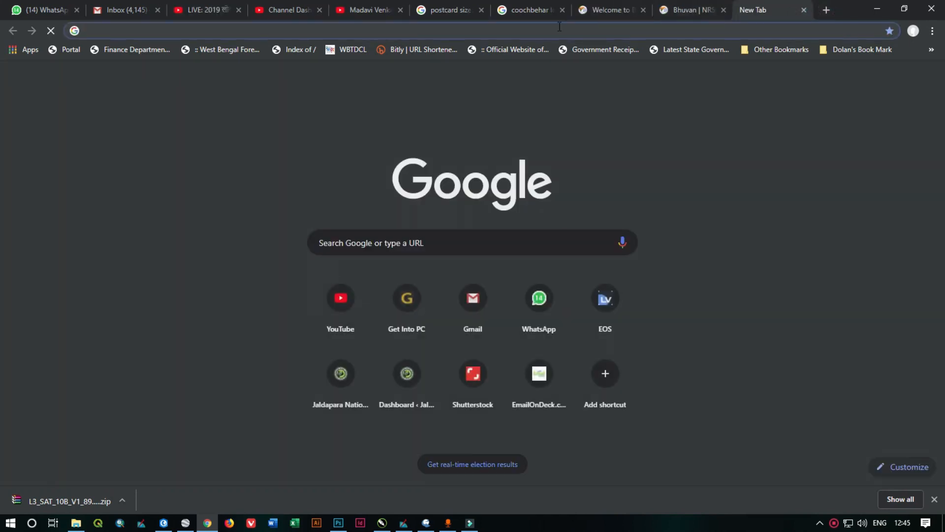
pyautogui.click(610, 10)
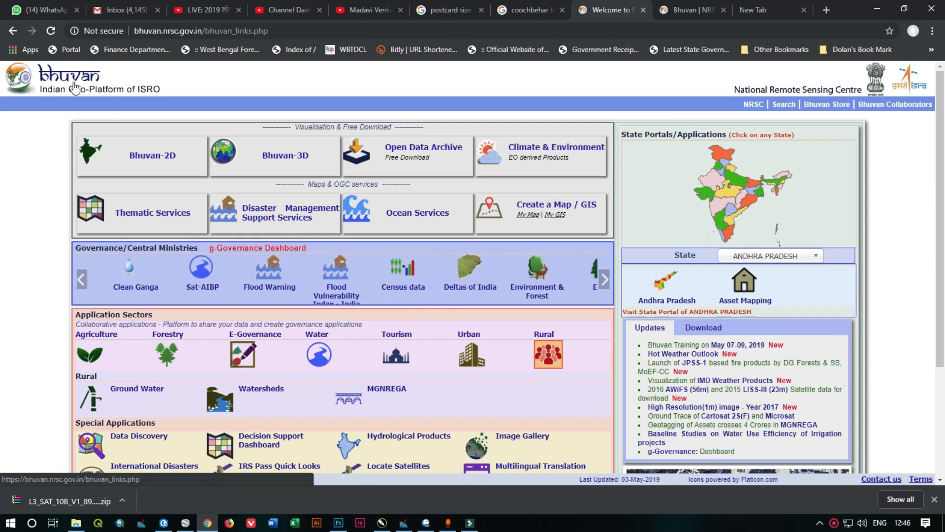
pyautogui.click(603, 278)
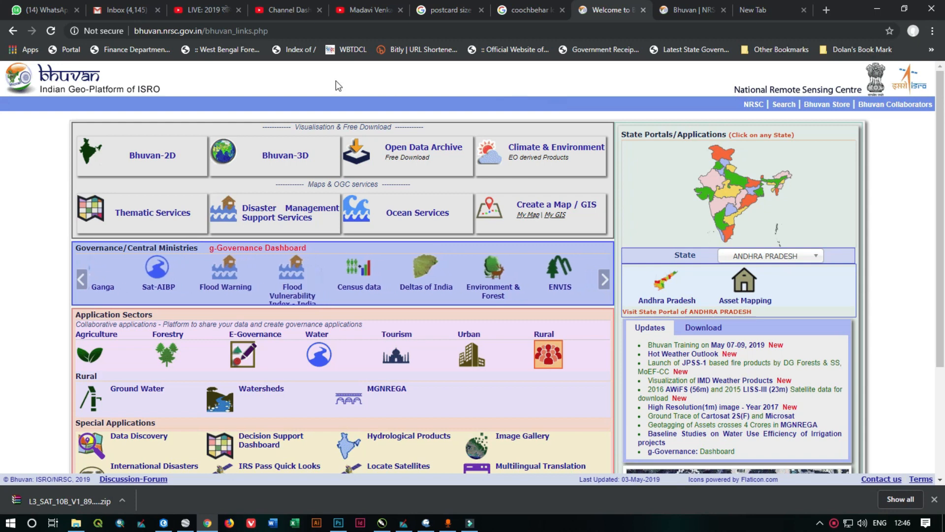
pyautogui.click(604, 279)
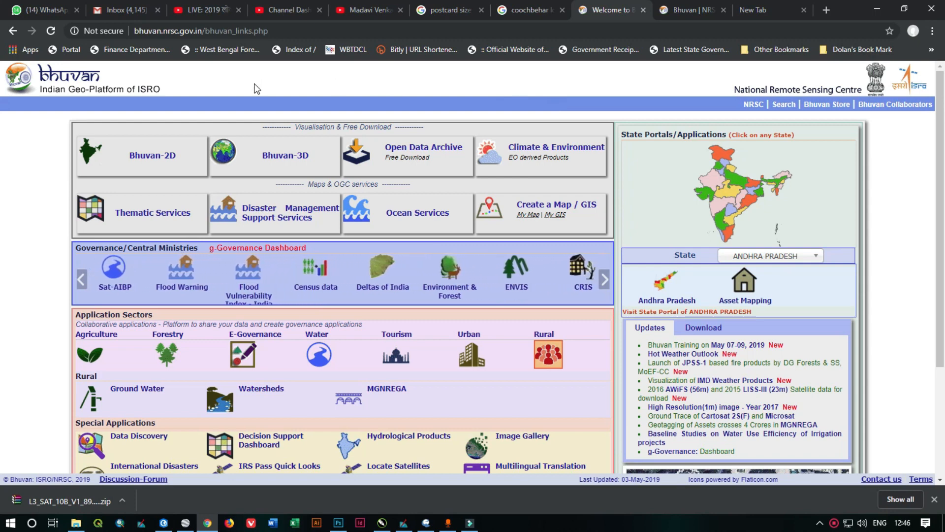
pyautogui.click(605, 278)
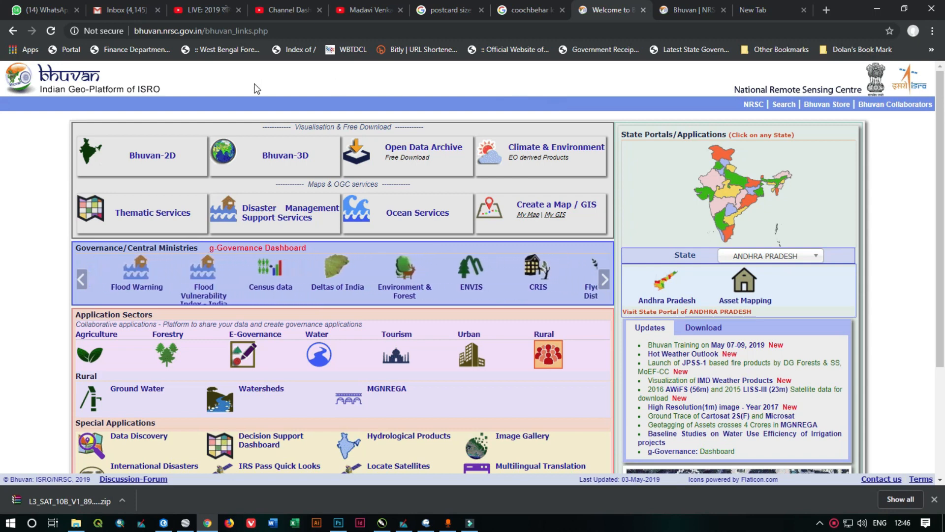
pyautogui.click(603, 279)
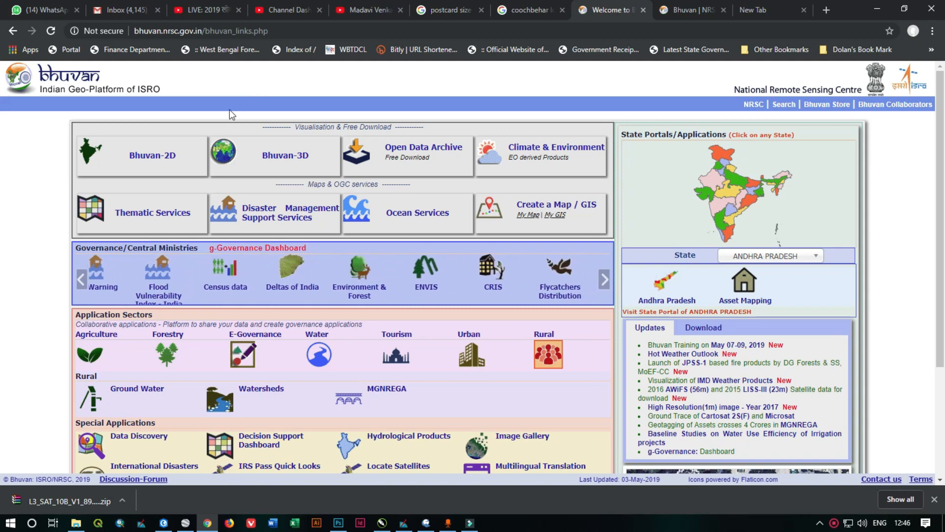
pyautogui.click(604, 279)
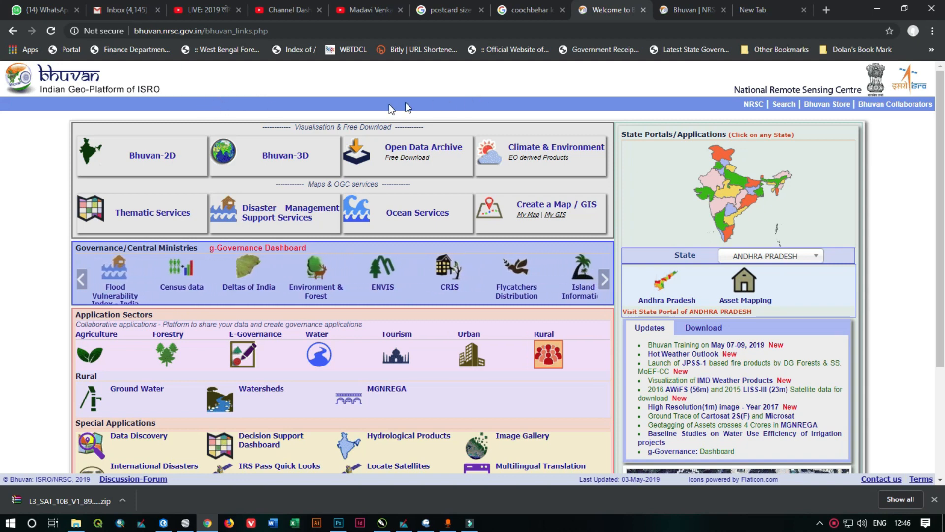
pyautogui.click(423, 147)
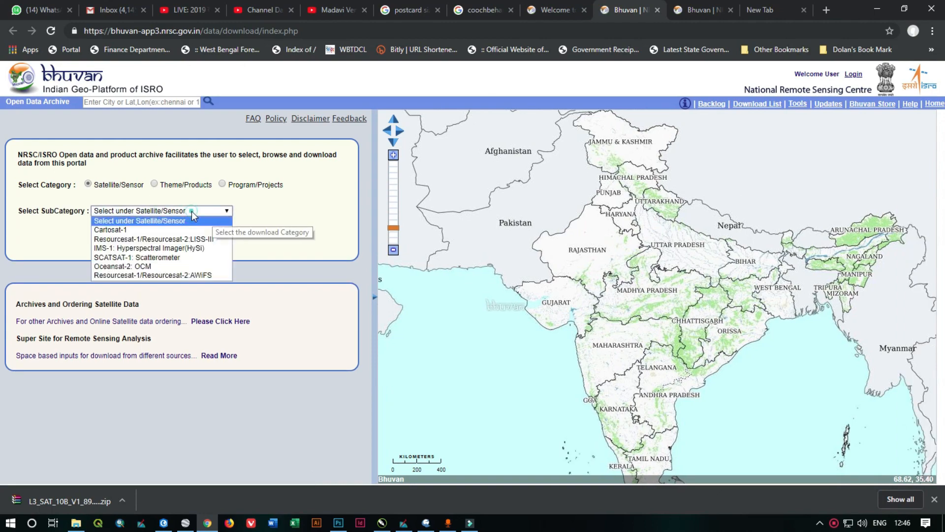
# Pick Resourcesat LISS-III, select a map tile, and list its eleven scenes
pyautogui.click(153, 239)
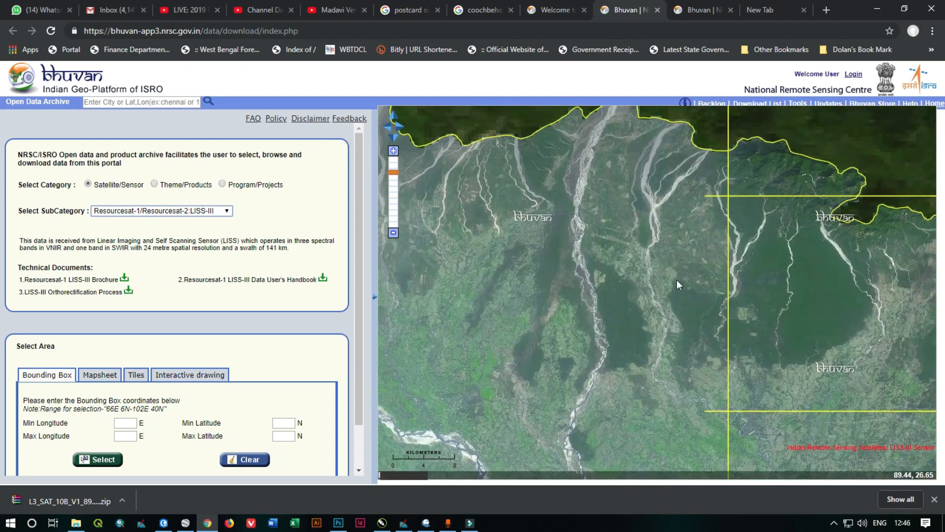
pyautogui.click(135, 317)
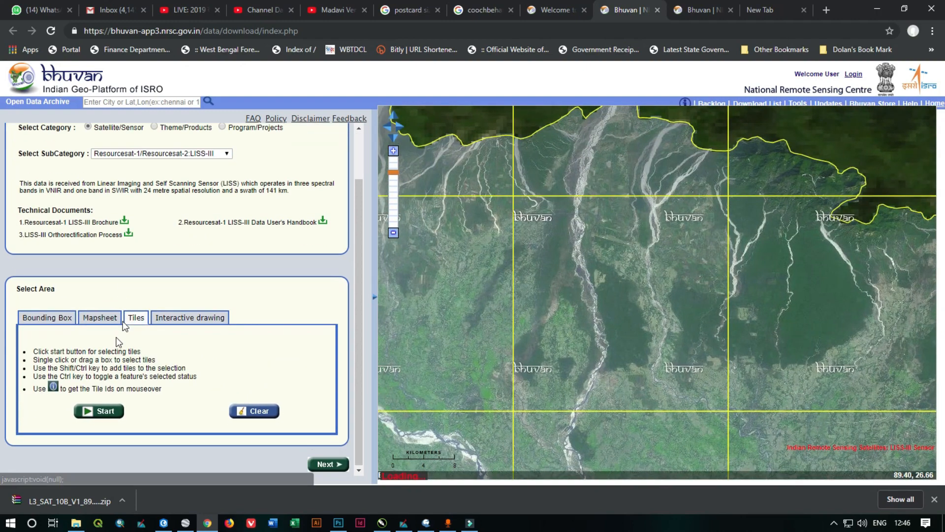
pyautogui.click(99, 411)
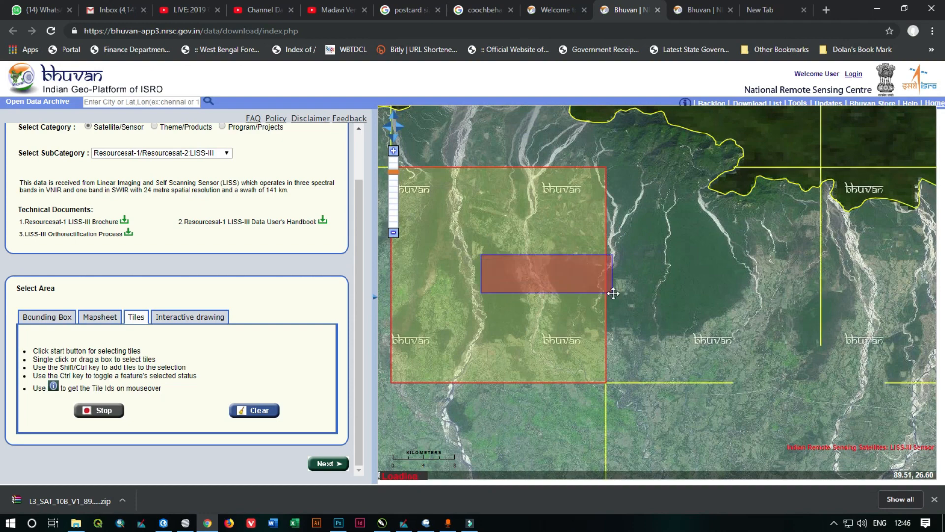
pyautogui.click(328, 464)
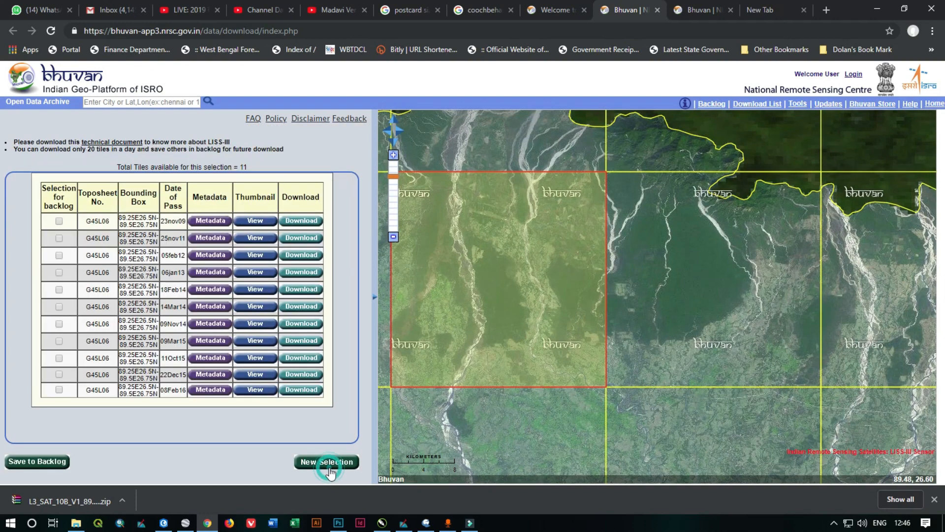
# Log in and download the 08Feb16 LISS-III scene for toposheet G45L06
pyautogui.click(301, 389)
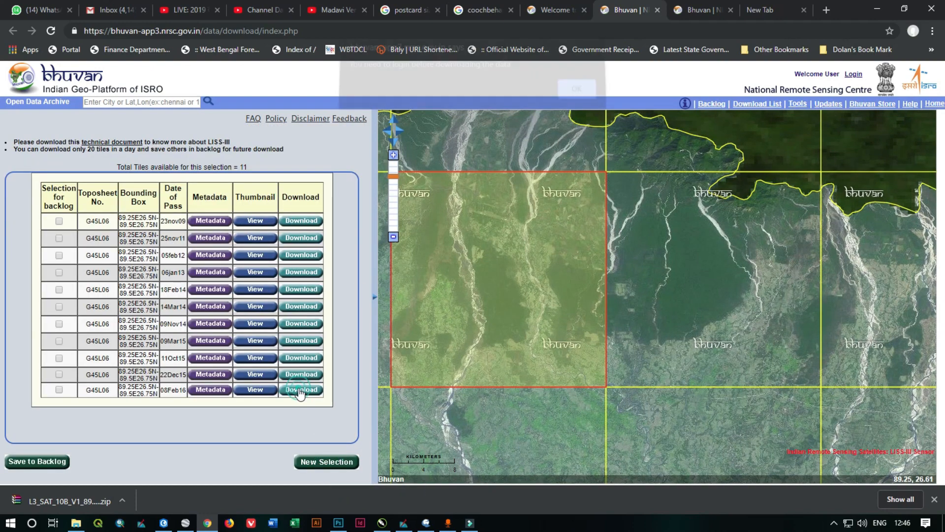
pyautogui.click(301, 390)
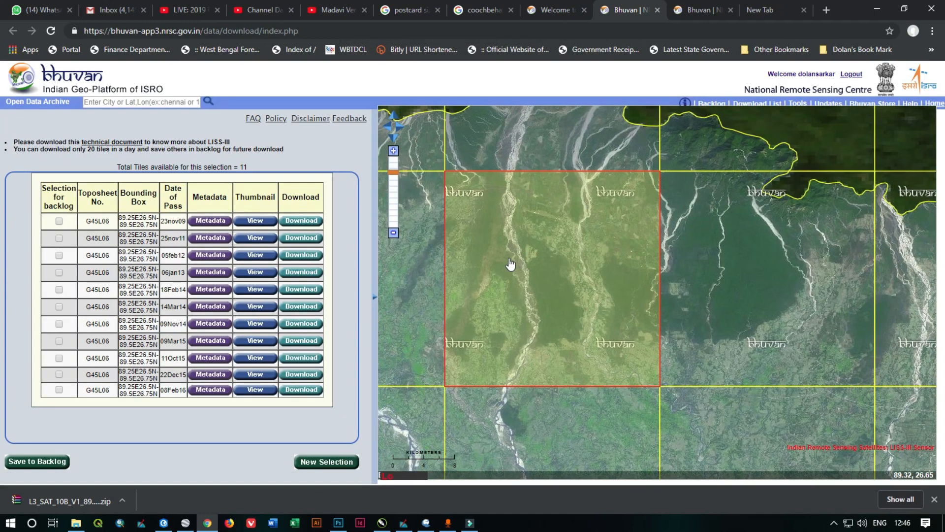
pyautogui.click(300, 389)
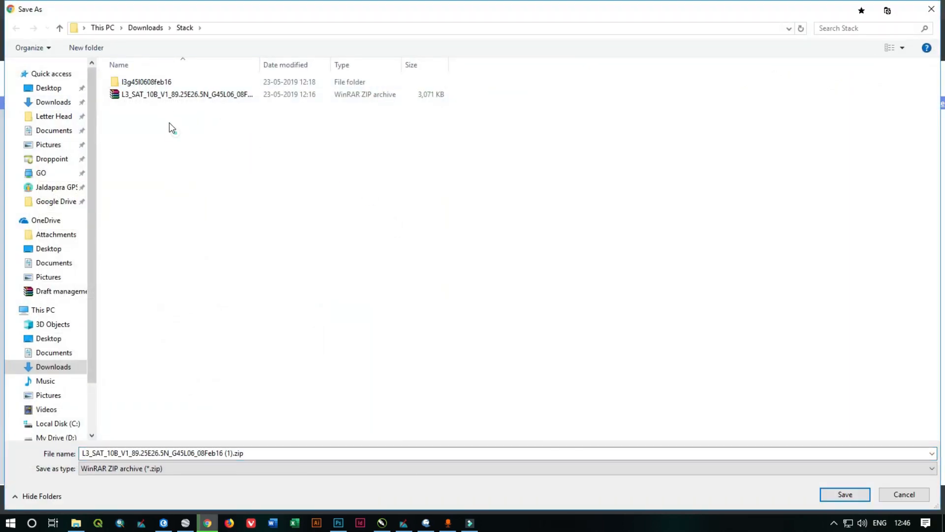
# Save the 08Feb16 scene zip into Downloads\Stack, dismissing the location error
pyautogui.click(187, 95)
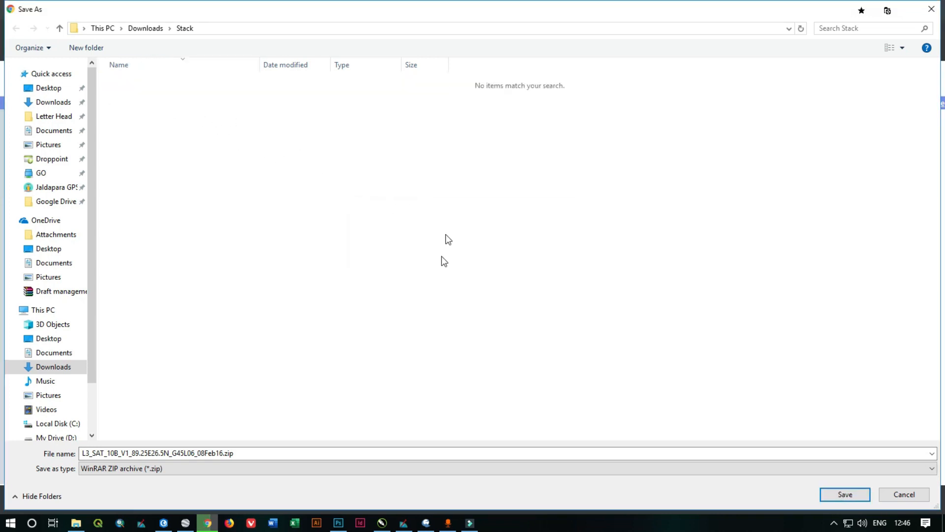
pyautogui.click(844, 494)
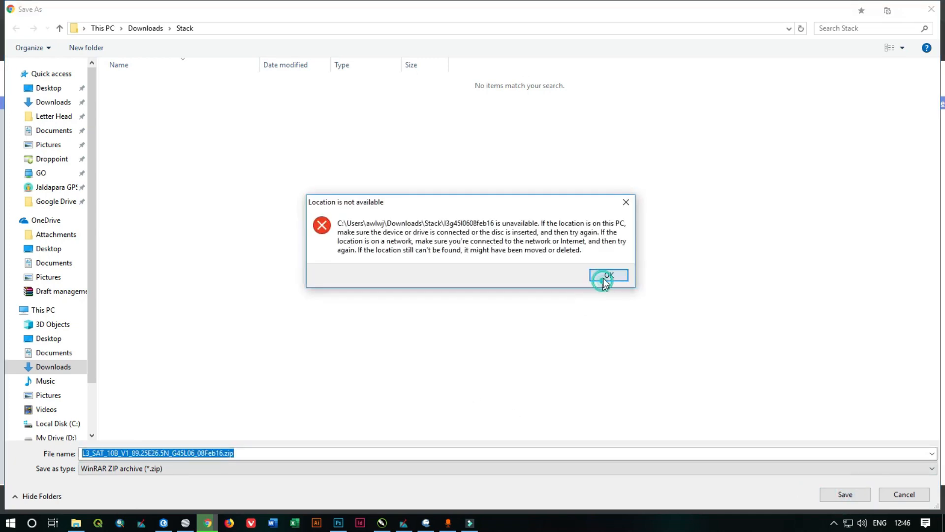
pyautogui.click(607, 276)
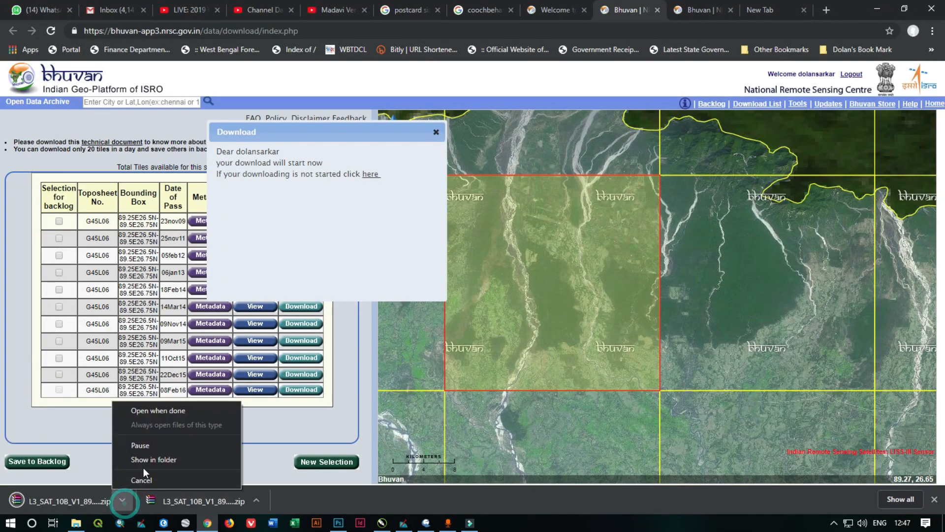
# Open the extracted scene folder, select BAND2 through BAND5 TIFs, and return to ERDAS
pyautogui.click(153, 459)
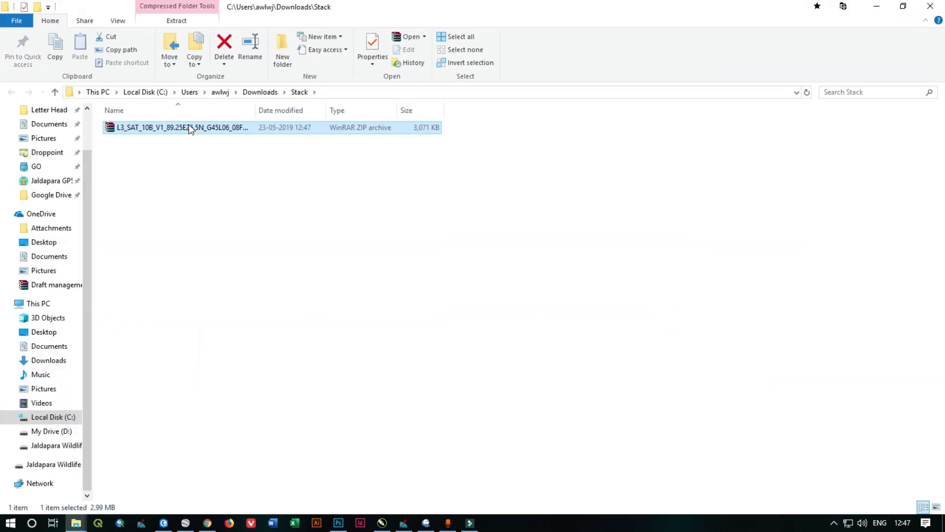
pyautogui.moveTo(239, 160)
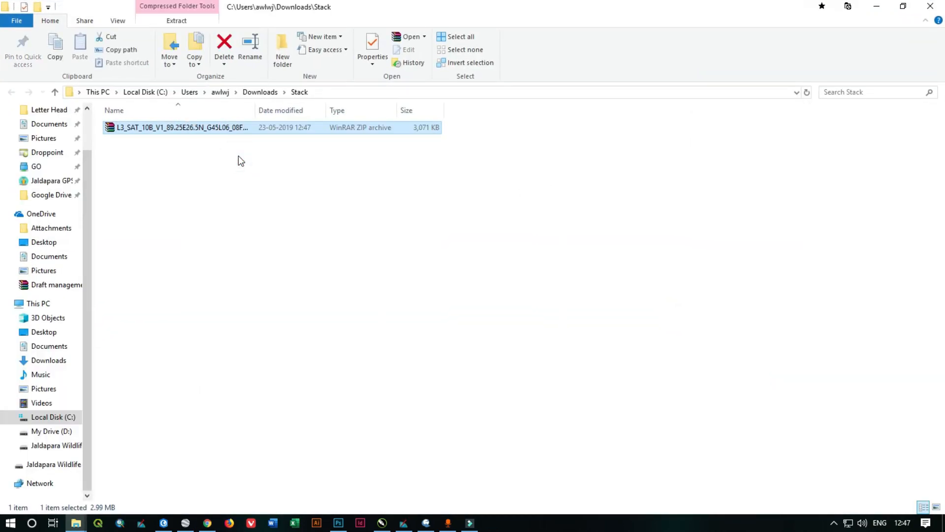
pyautogui.doubleClick(181, 127)
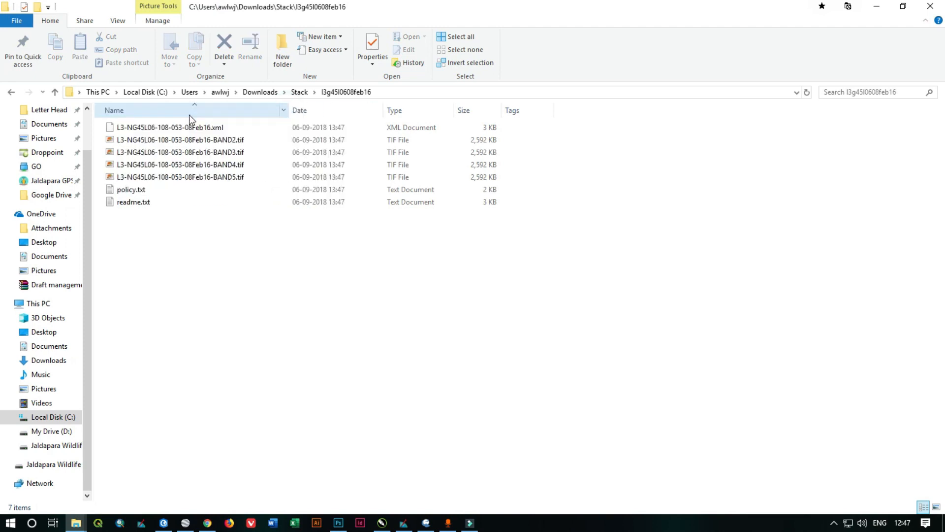
pyautogui.click(179, 139)
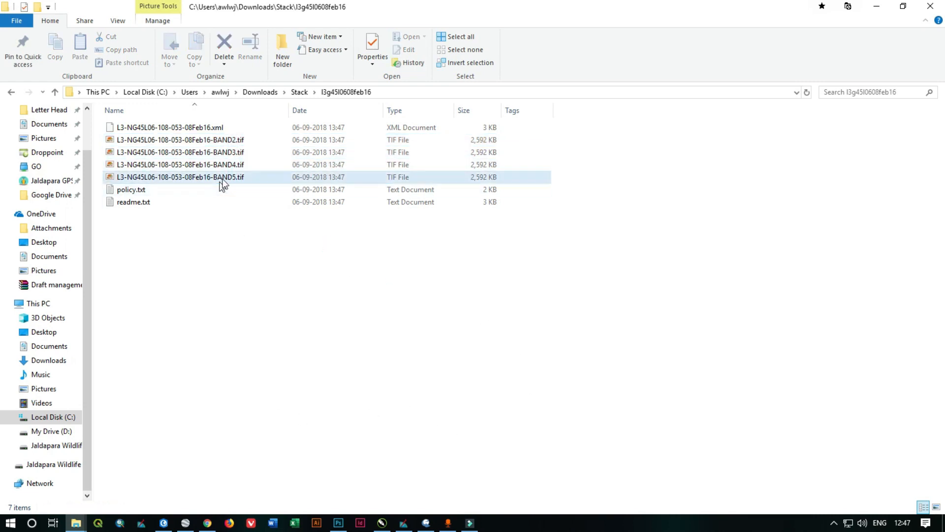
pyautogui.click(180, 140)
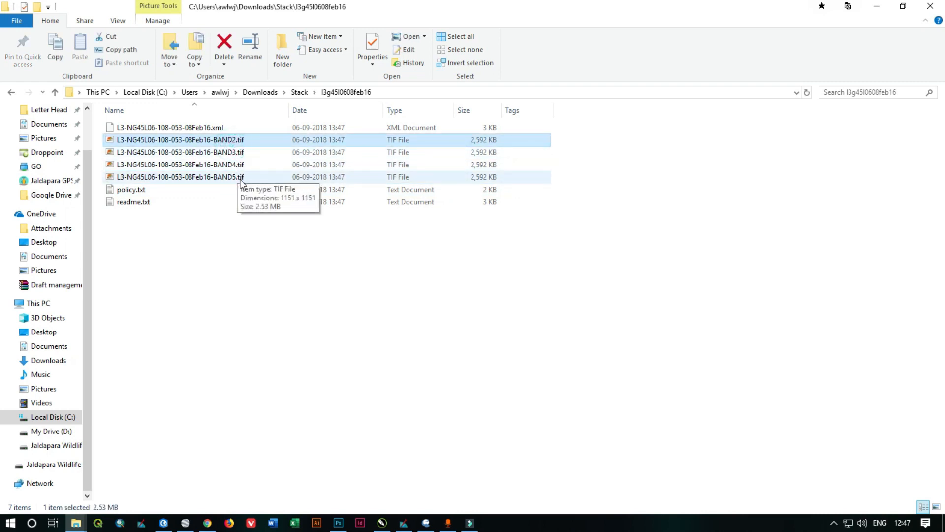
pyautogui.click(180, 177)
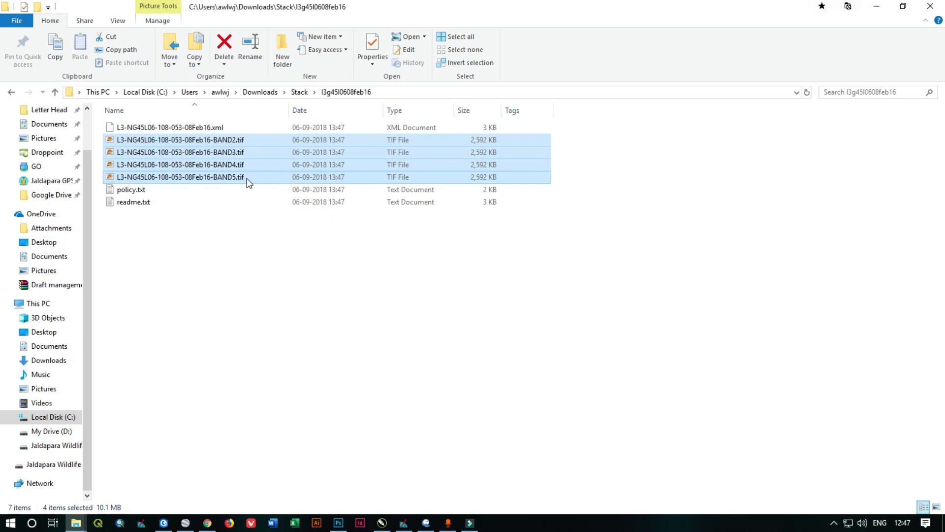
pyautogui.moveTo(407, 463)
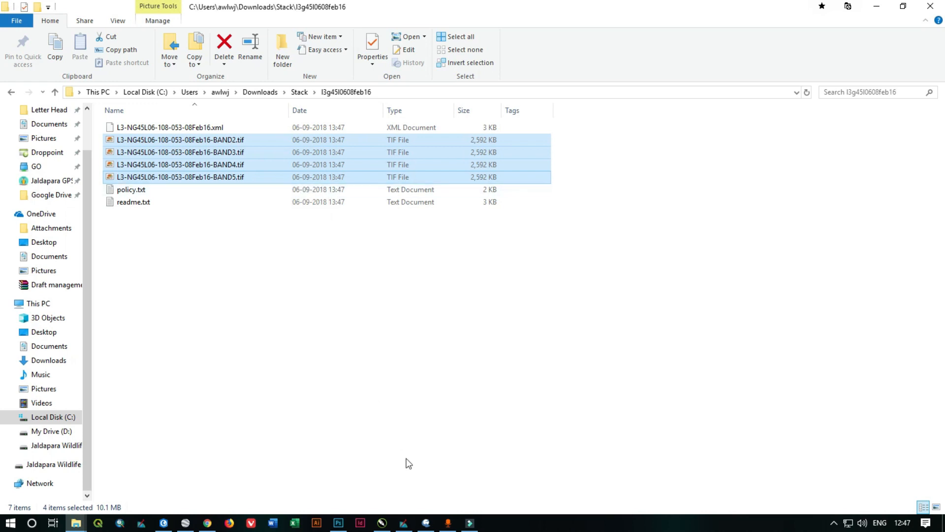
pyautogui.click(404, 522)
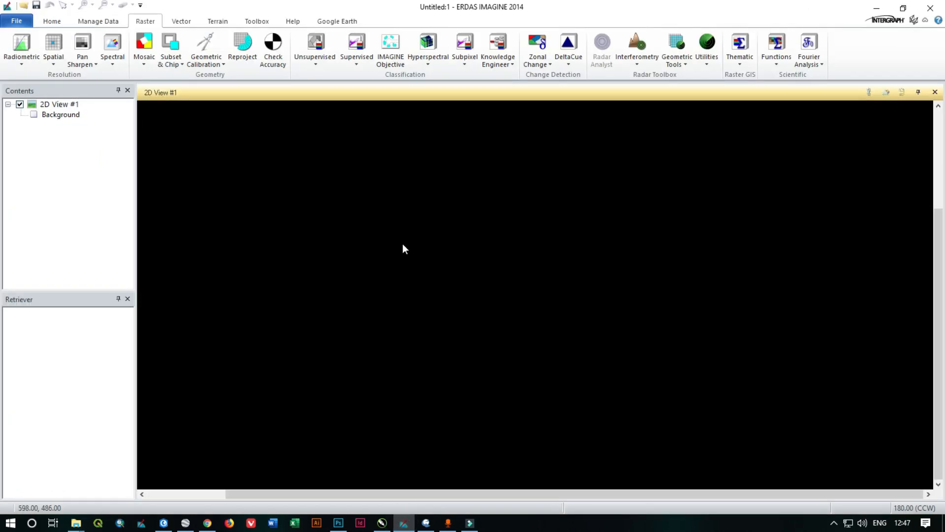
pyautogui.moveTo(295, 180)
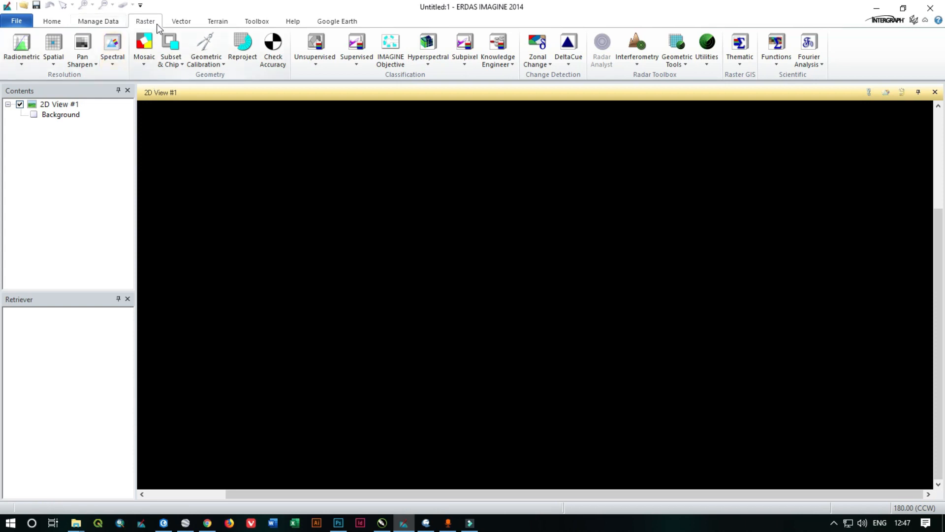
# Launch the Layer Stack tool and browse for an input band file
pyautogui.click(112, 49)
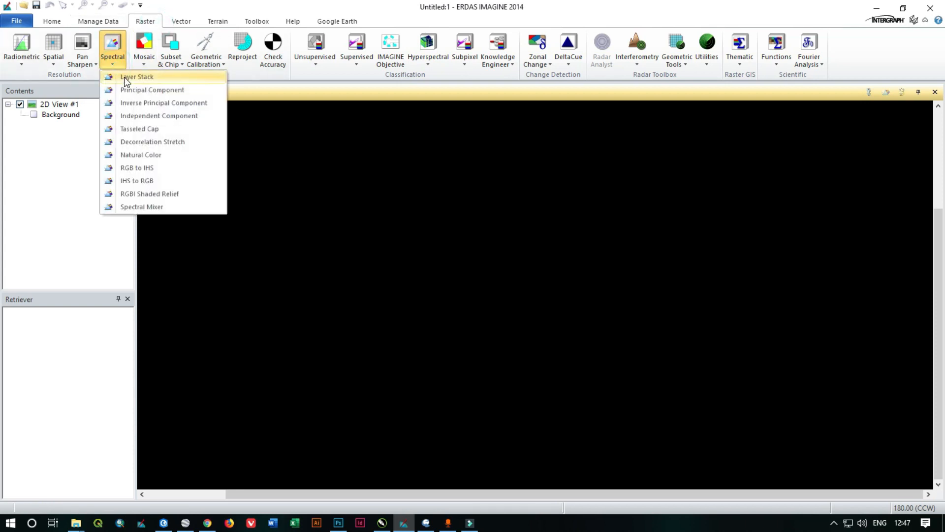
pyautogui.click(137, 77)
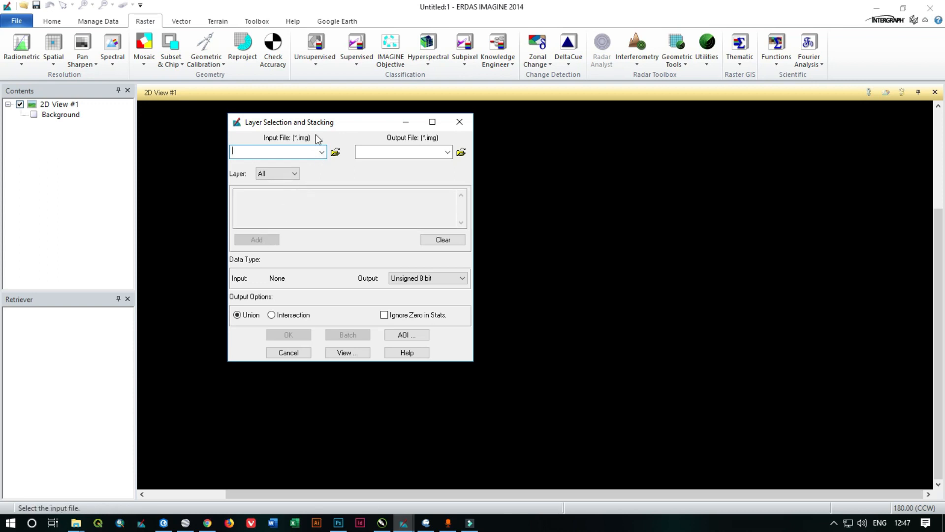
pyautogui.click(336, 151)
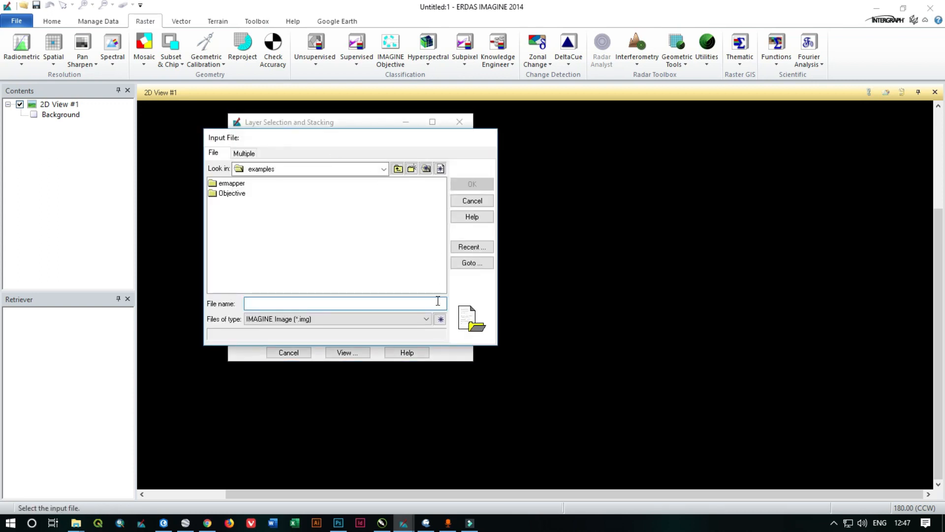
pyautogui.click(472, 247)
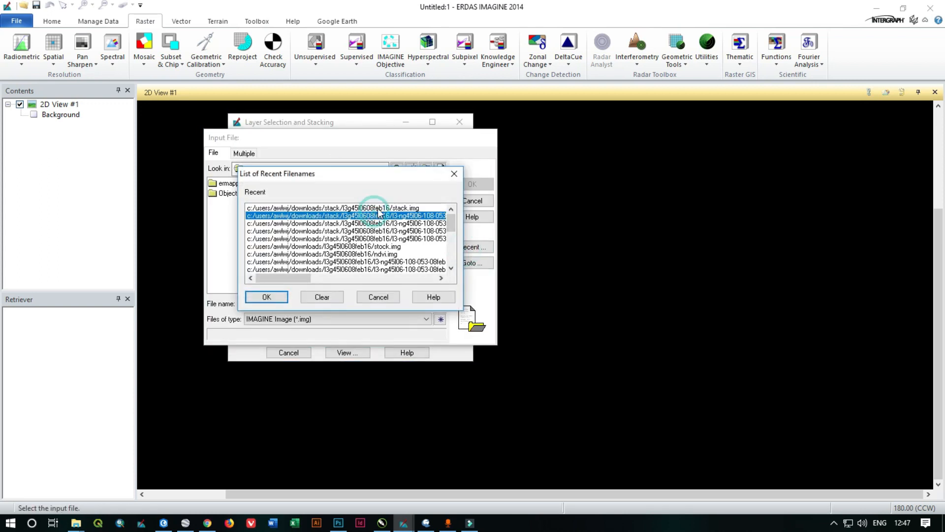
pyautogui.click(266, 297)
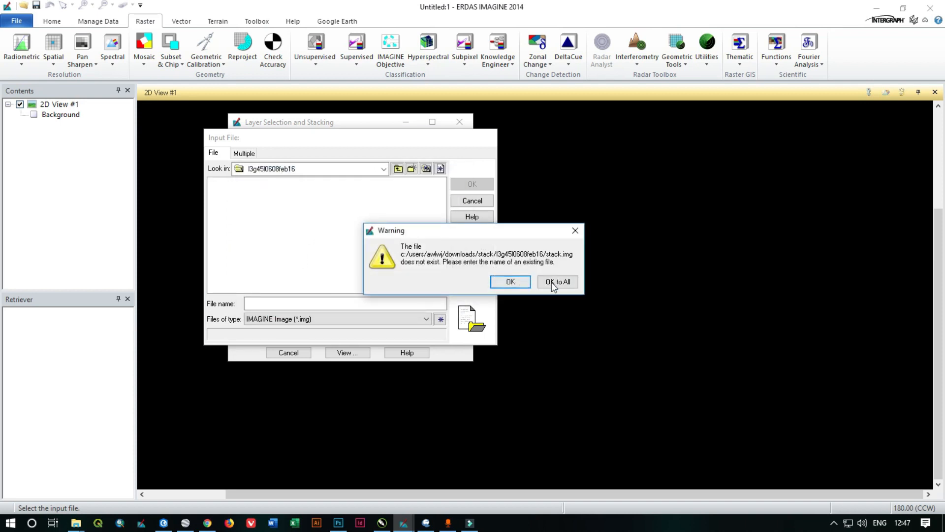
pyautogui.click(556, 282)
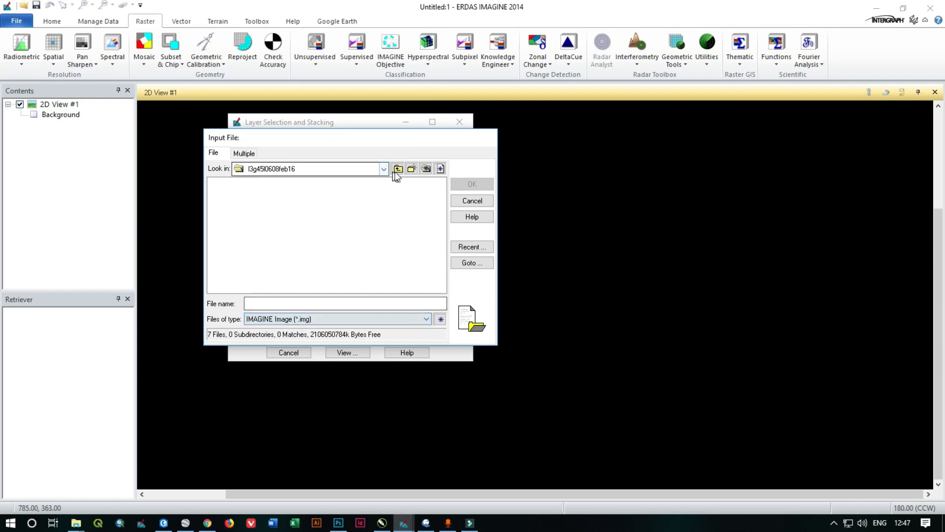
# Add BAND2 and BAND3 TIFFs from the l3g45l0608feb16 folder as inputs
pyautogui.click(398, 169)
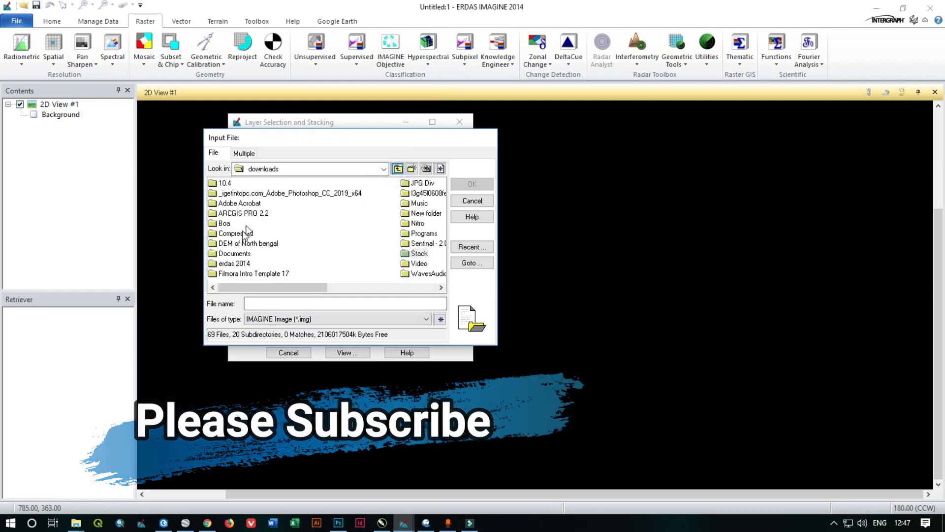
pyautogui.doubleClick(417, 253)
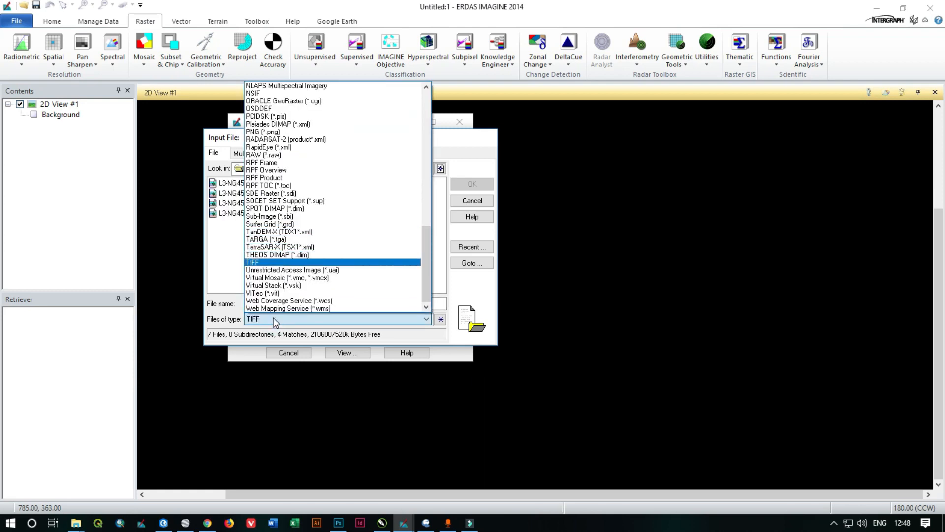
pyautogui.click(252, 262)
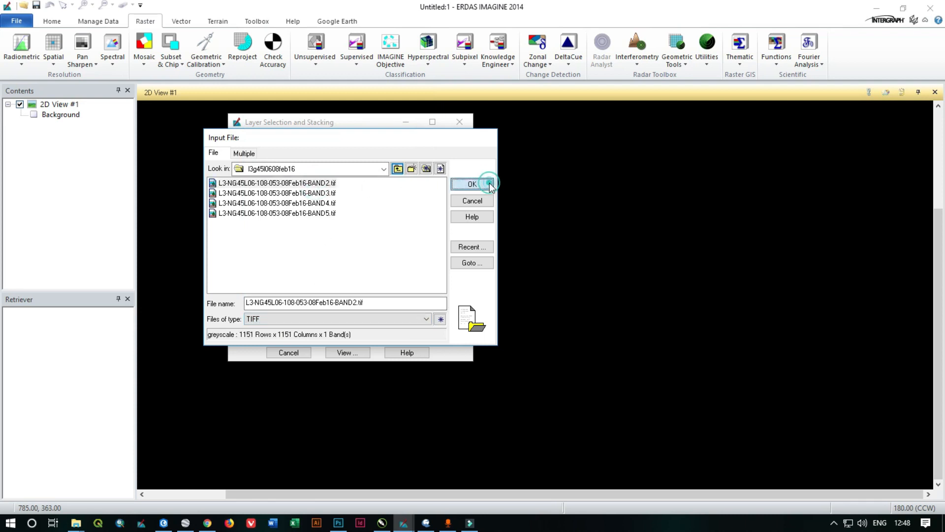
pyautogui.click(472, 184)
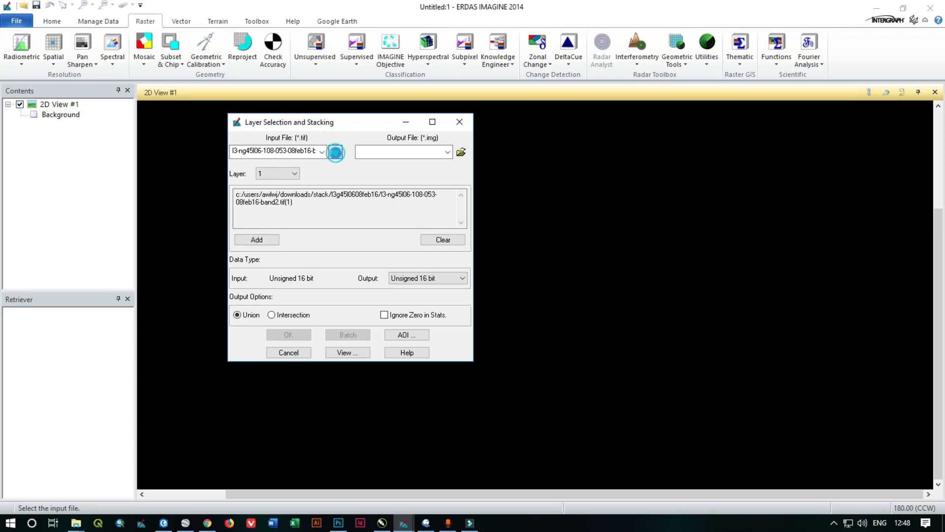
pyautogui.click(335, 152)
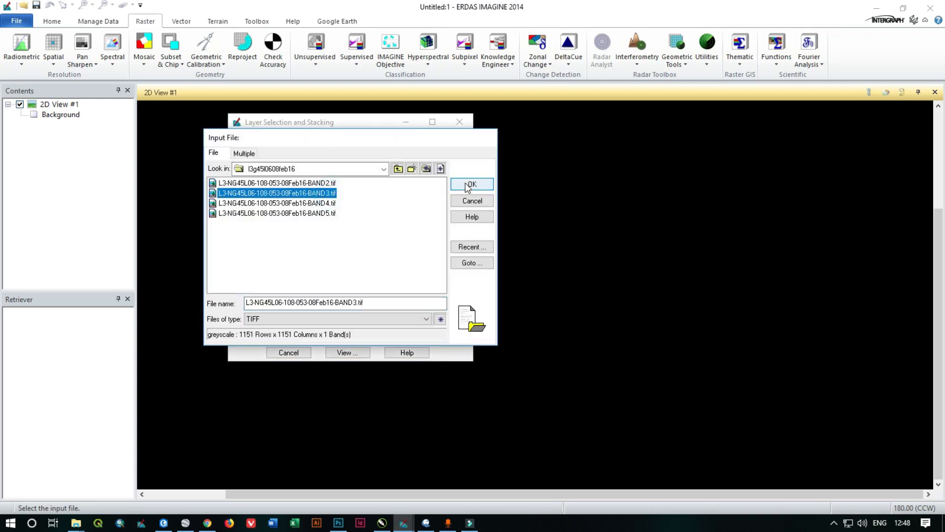
pyautogui.click(473, 185)
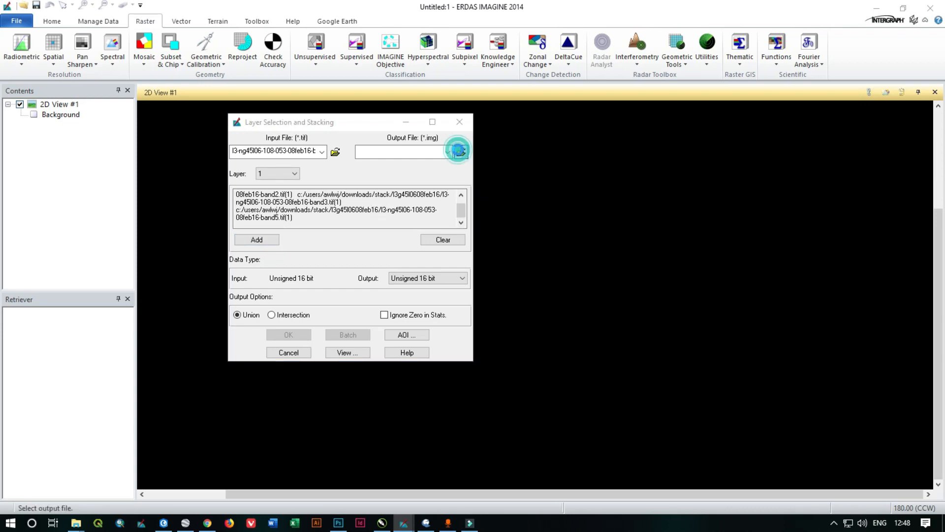
# Name the output file stack, saved as IMAGINE Image (*.img) in the band folder
pyautogui.click(458, 151)
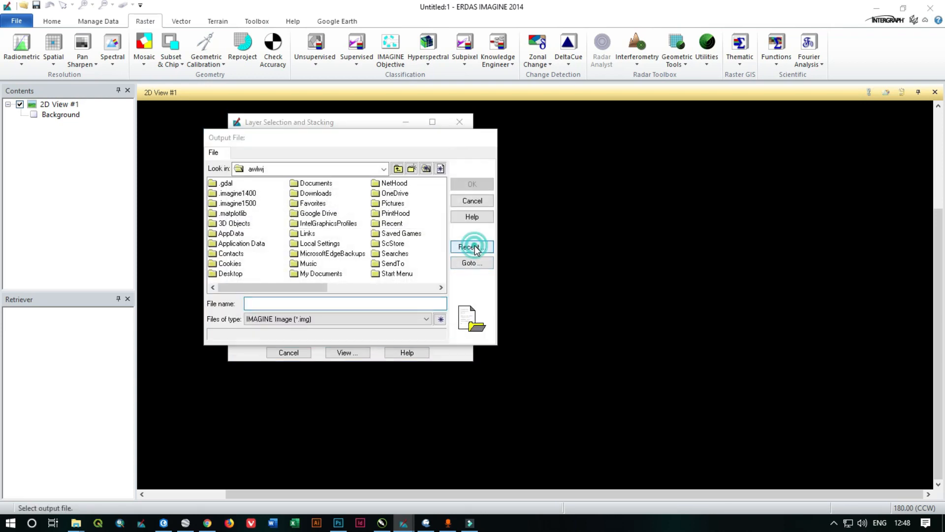
pyautogui.click(472, 247)
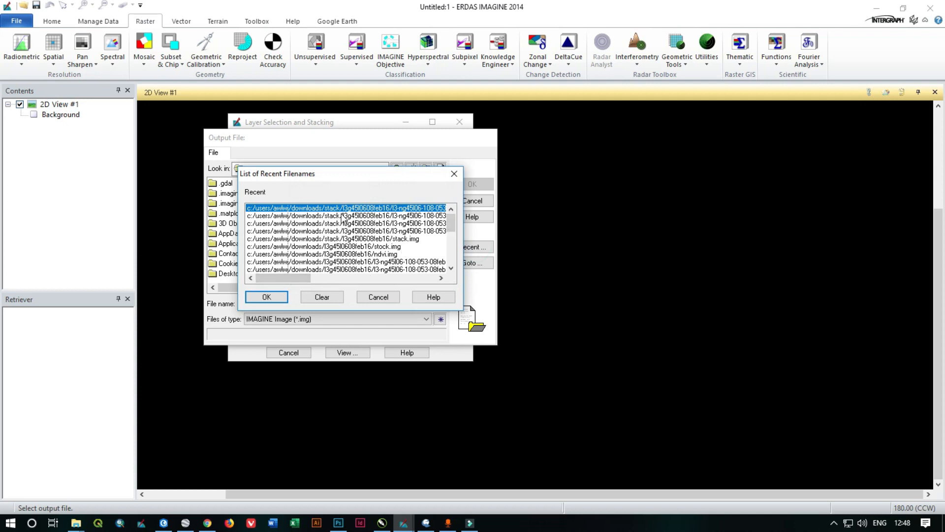
pyautogui.click(266, 296)
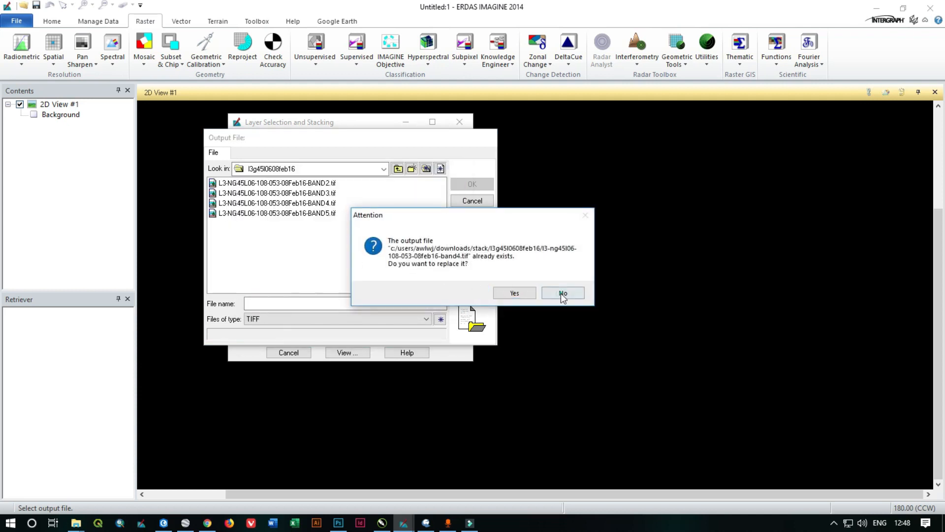
pyautogui.click(561, 294)
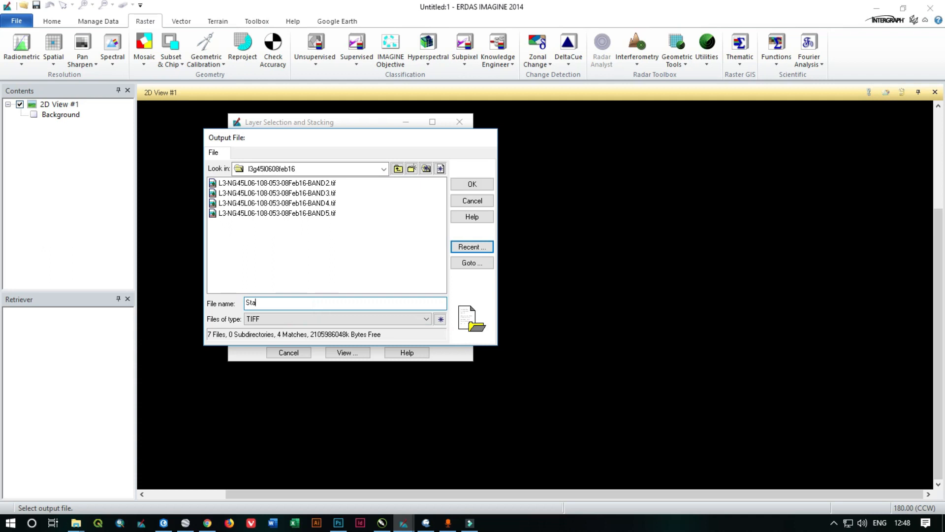
pyautogui.write('c')
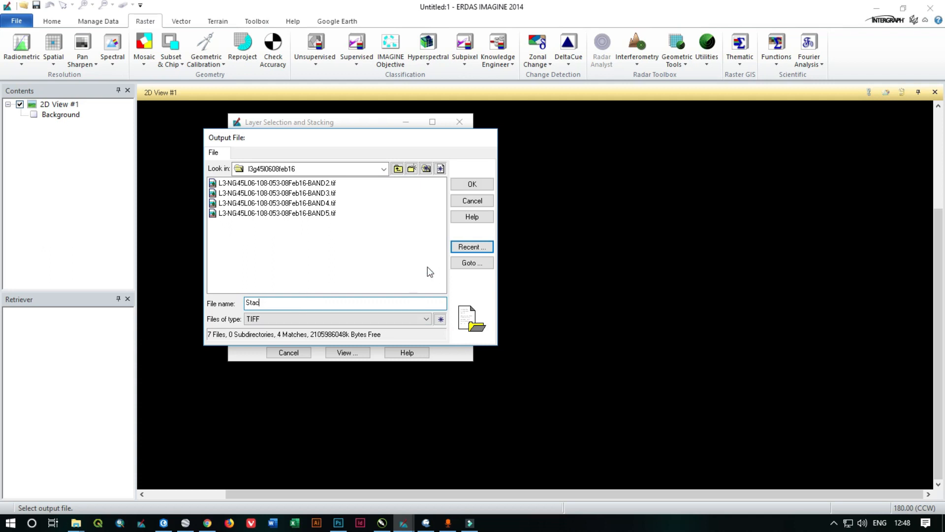
pyautogui.click(472, 183)
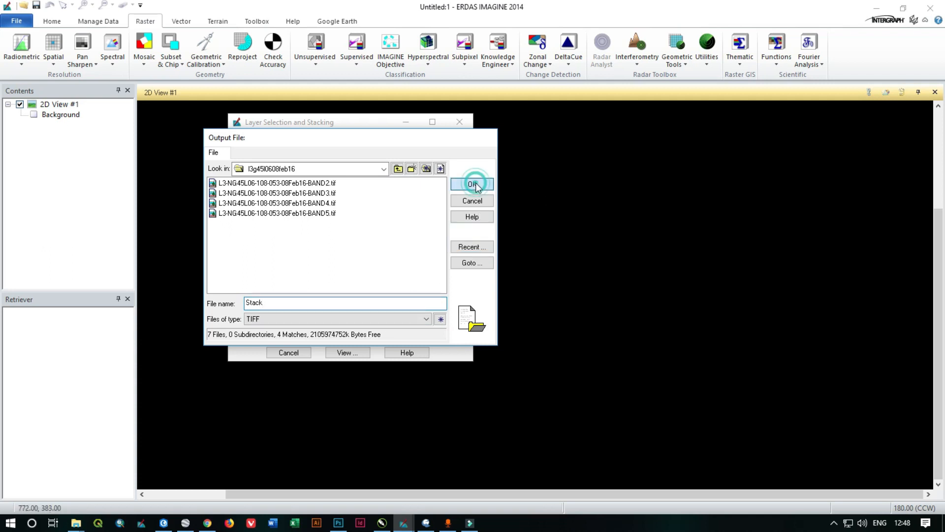
pyautogui.click(472, 183)
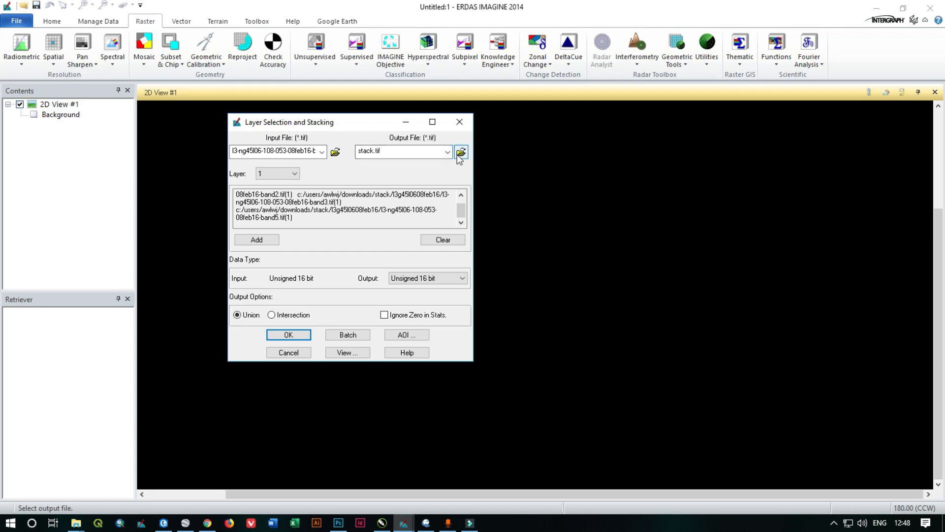
pyautogui.click(461, 151)
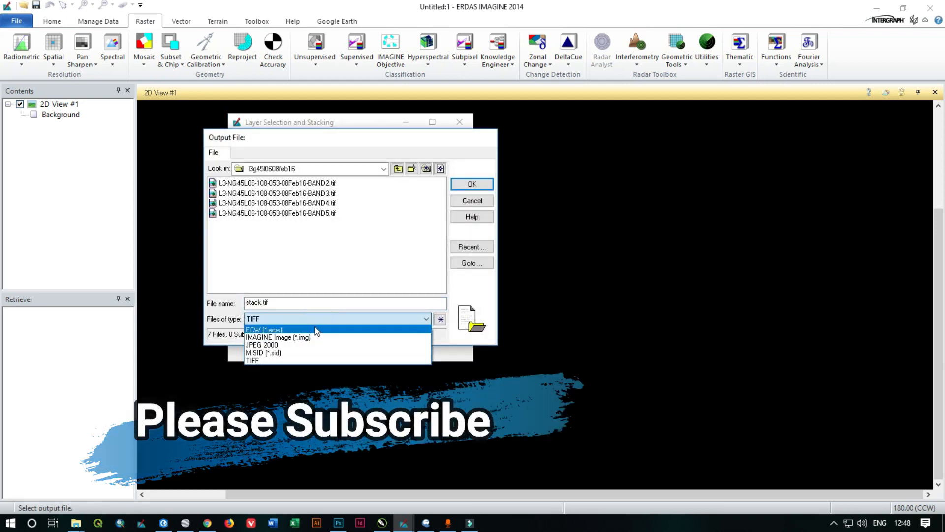
pyautogui.click(278, 336)
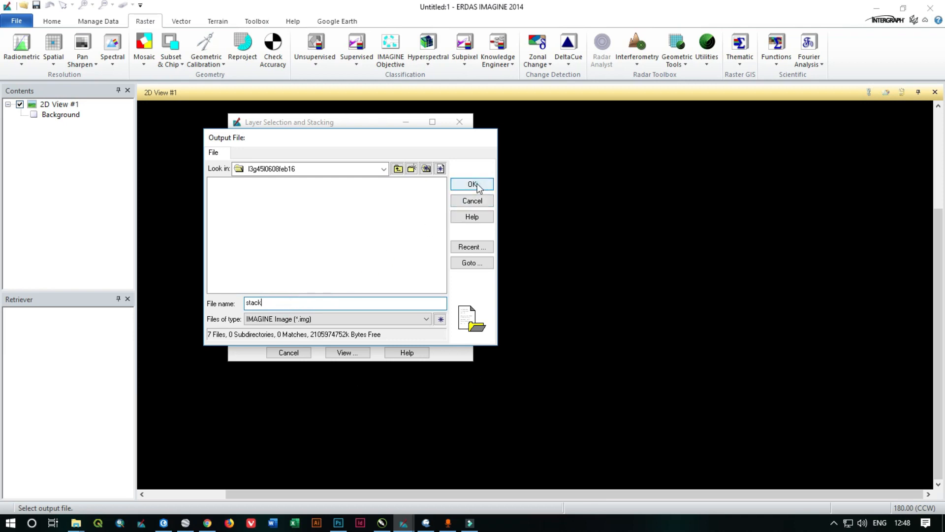
pyautogui.click(472, 185)
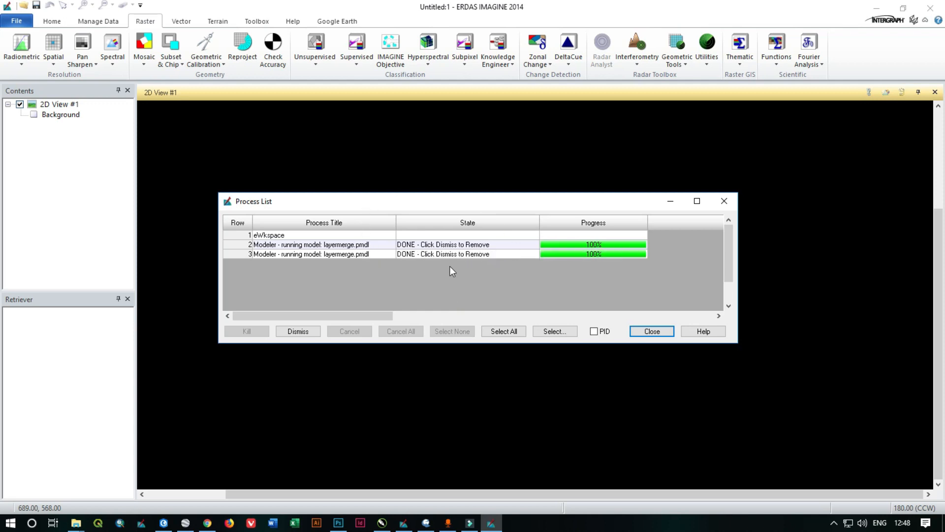
# Close the Process List after the layer stack merge reaches 100%
pyautogui.click(650, 331)
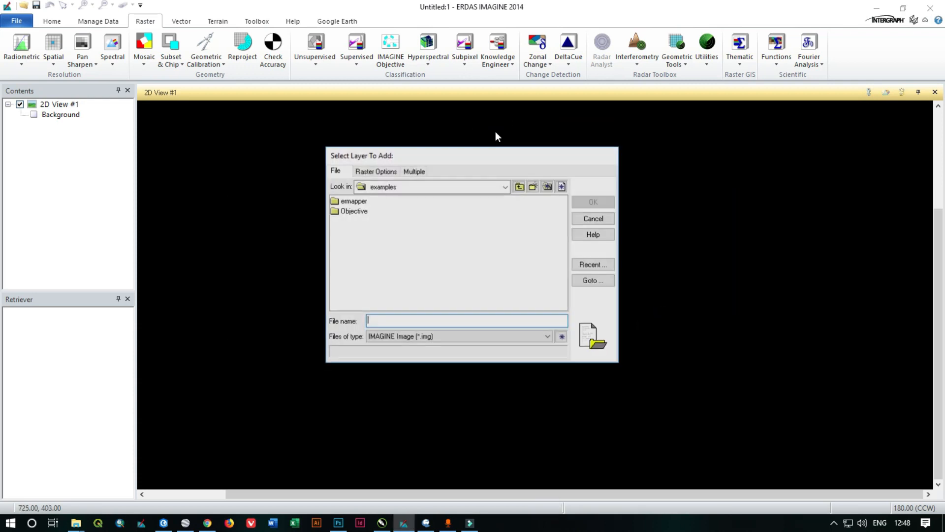
# Load stack.img from the recent files list into 2D View #1
pyautogui.click(592, 264)
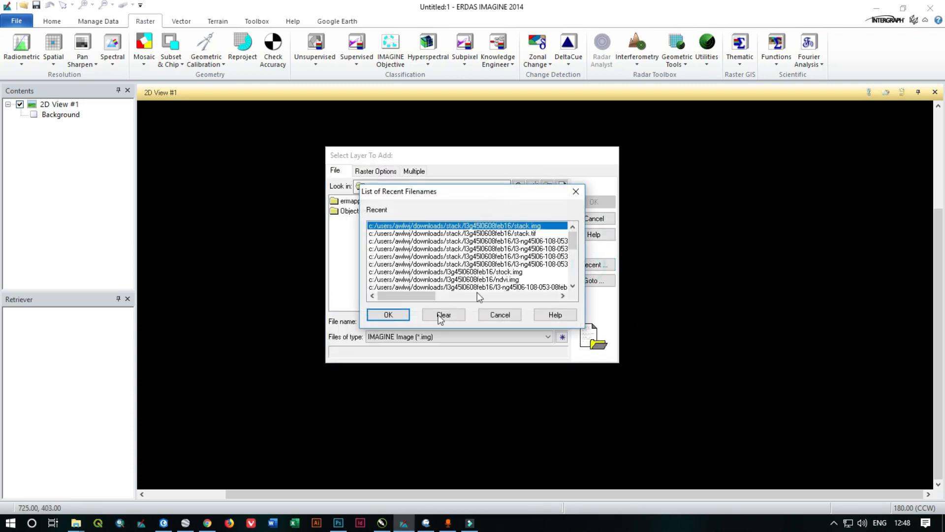
pyautogui.click(388, 314)
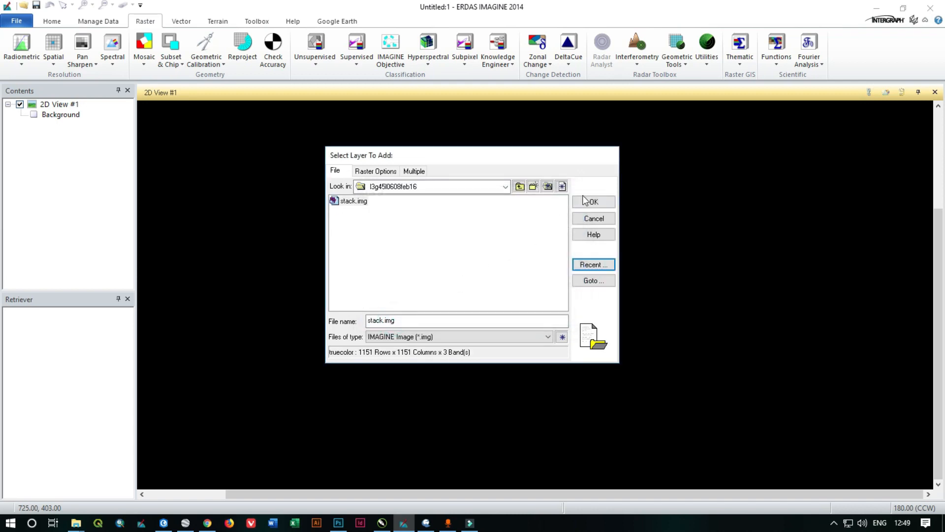
pyautogui.click(593, 202)
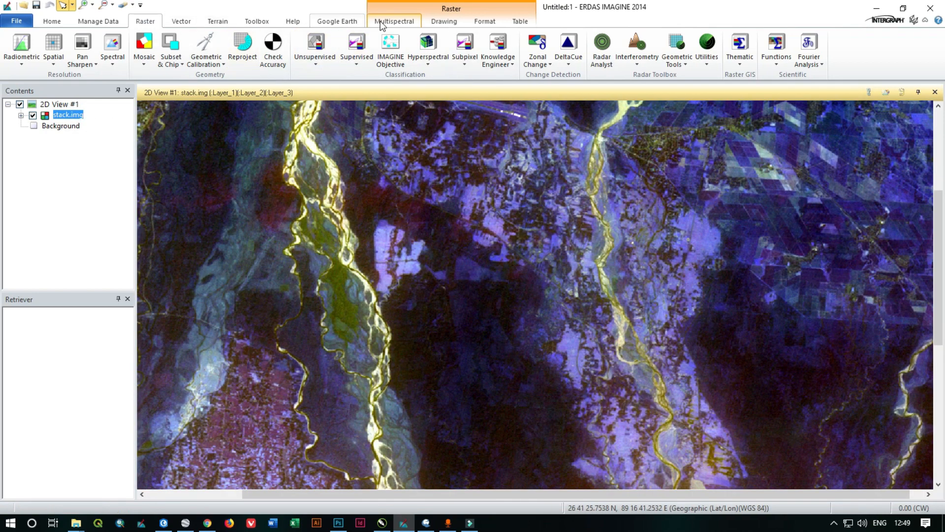
# Assign stack.img bands as Layer_2 red, Layer_3 green, Layer_1 blue via Multispectral settings
pyautogui.click(394, 22)
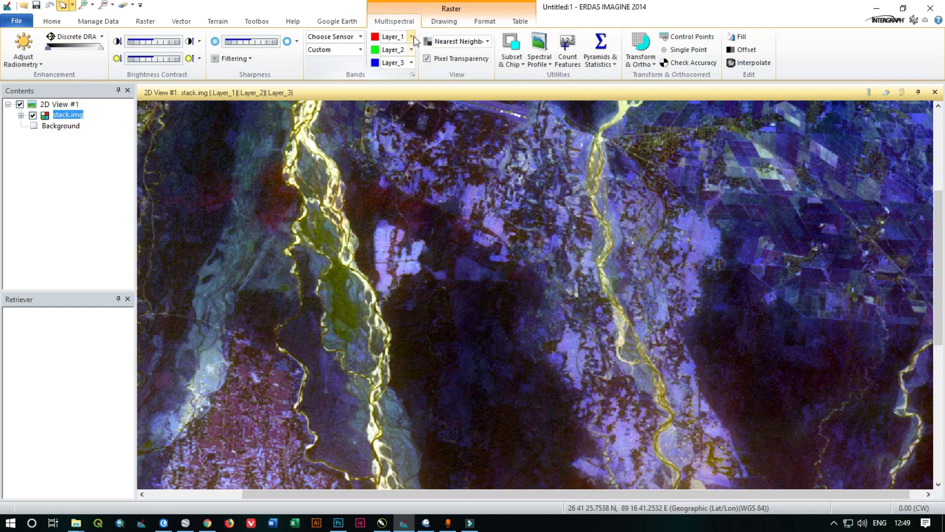
pyautogui.click(411, 36)
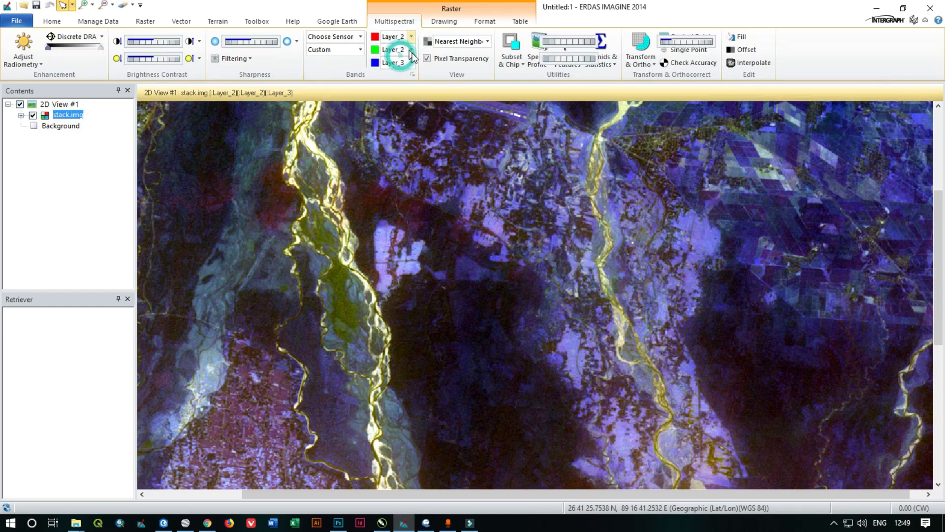
pyautogui.click(411, 49)
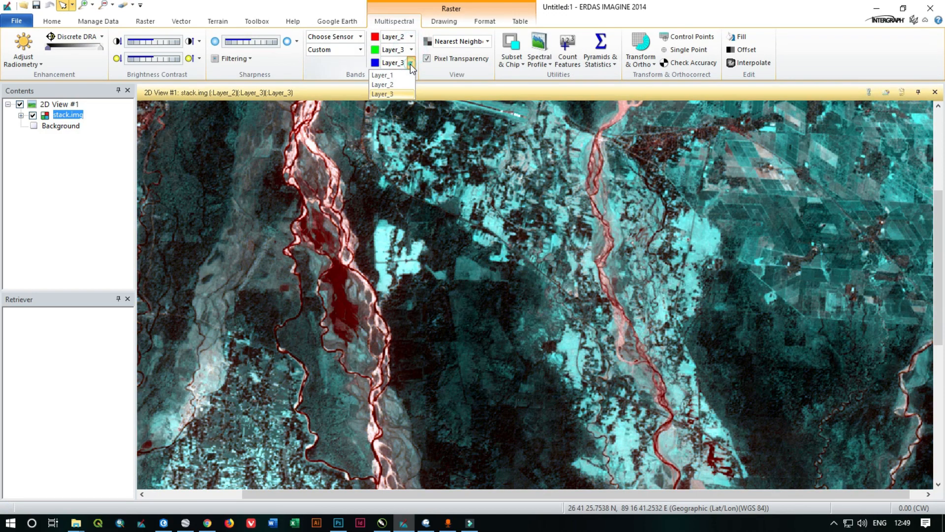
pyautogui.click(382, 75)
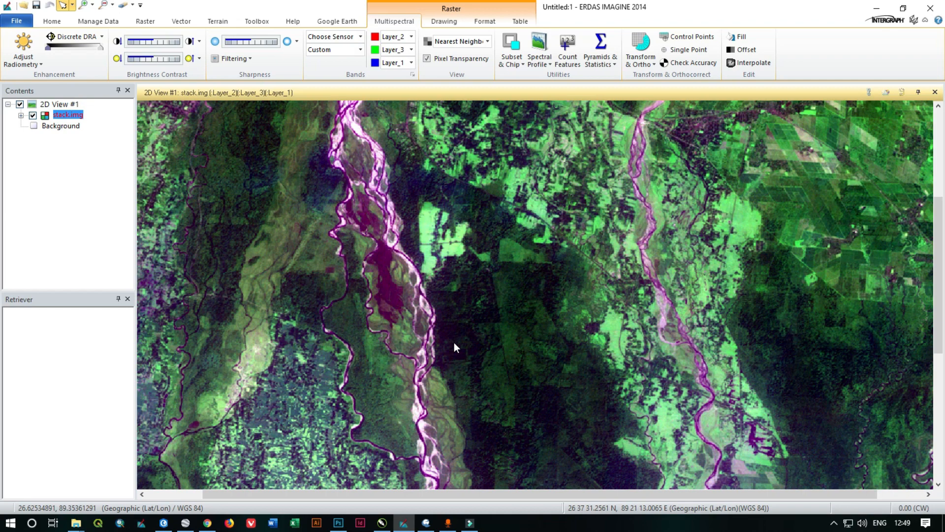
pyautogui.moveTo(473, 355)
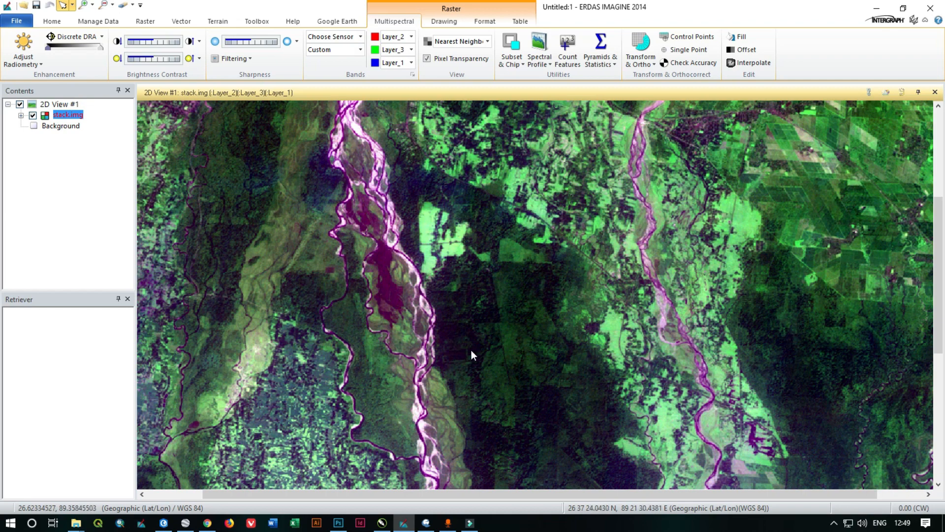